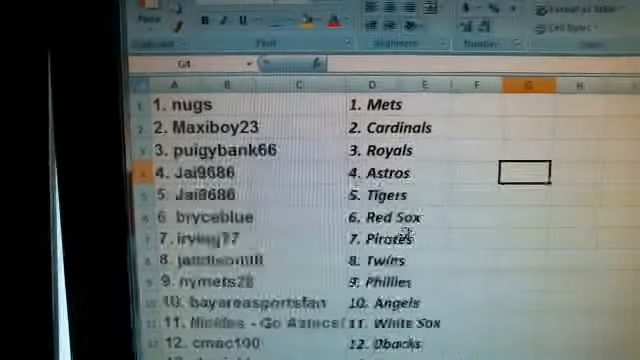
{"action": "scroll", "scroll_direction": "down", "scroll_amount": 3}
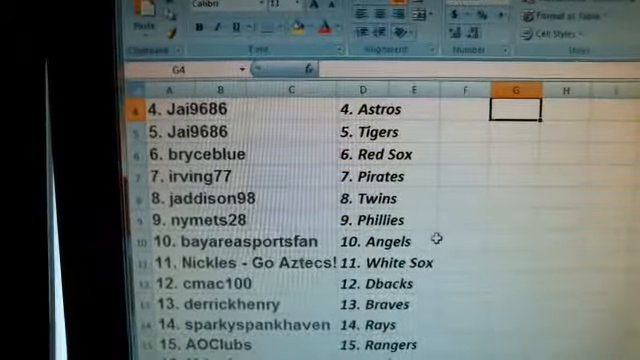
{"action": "scroll", "scroll_direction": "down", "scroll_amount": 3}
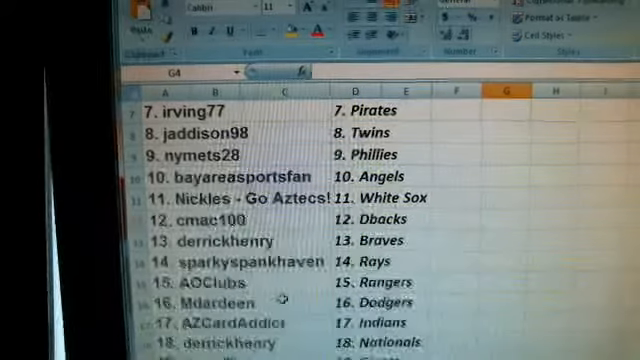
{"action": "scroll", "scroll_direction": "down", "scroll_amount": 3}
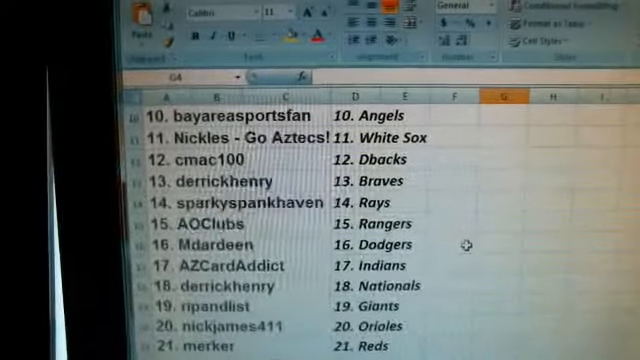
{"action": "scroll", "scroll_direction": "down", "scroll_amount": 3}
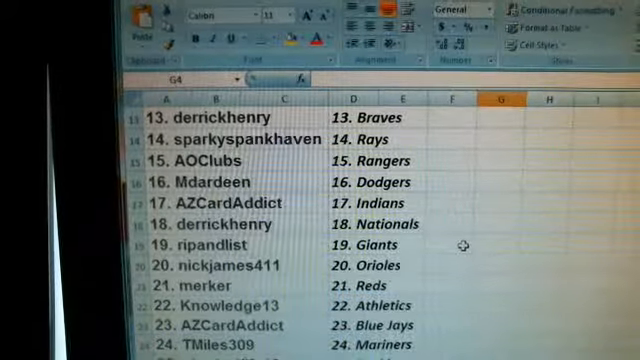
{"action": "scroll", "scroll_direction": "down", "scroll_amount": 3}
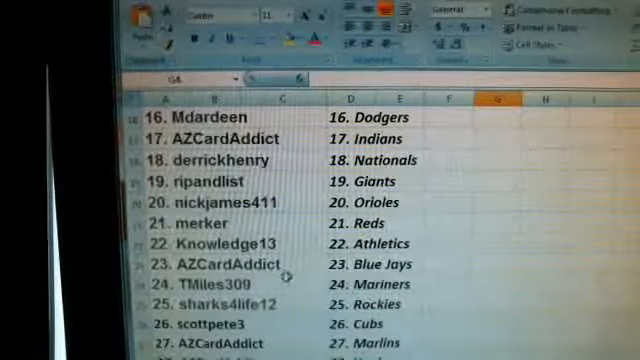
{"action": "scroll", "scroll_direction": "down", "scroll_amount": 3}
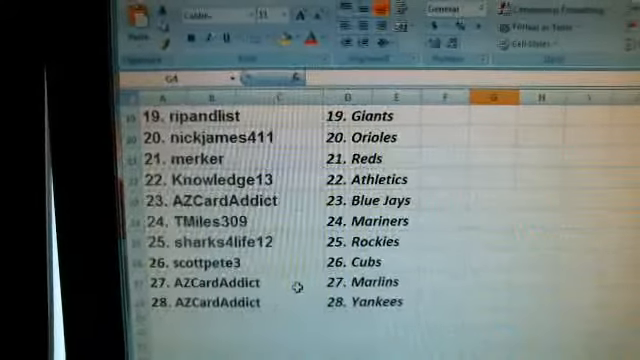